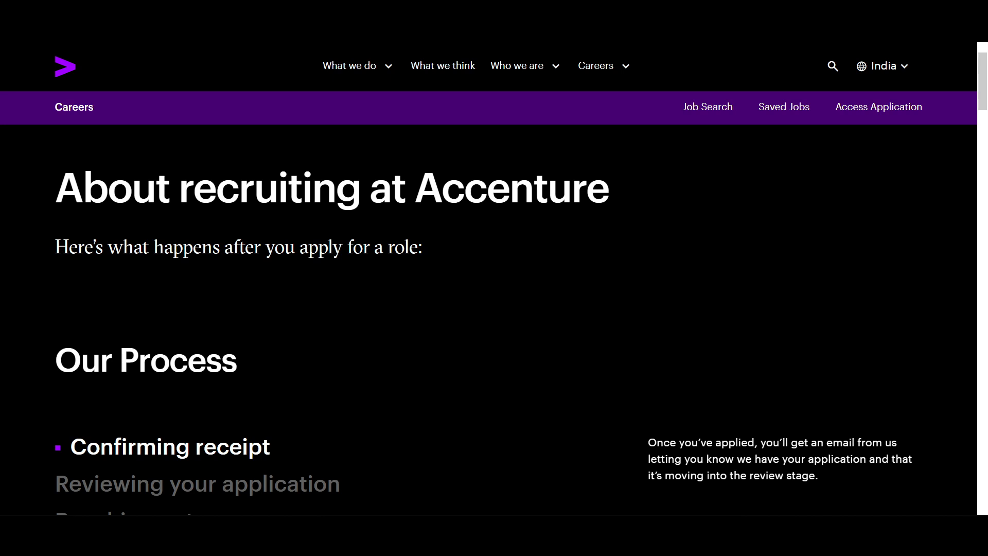
- Open the job portal's candidate LOGIN form, then view the six-step application withdrawal guide
scroll(down, 3)
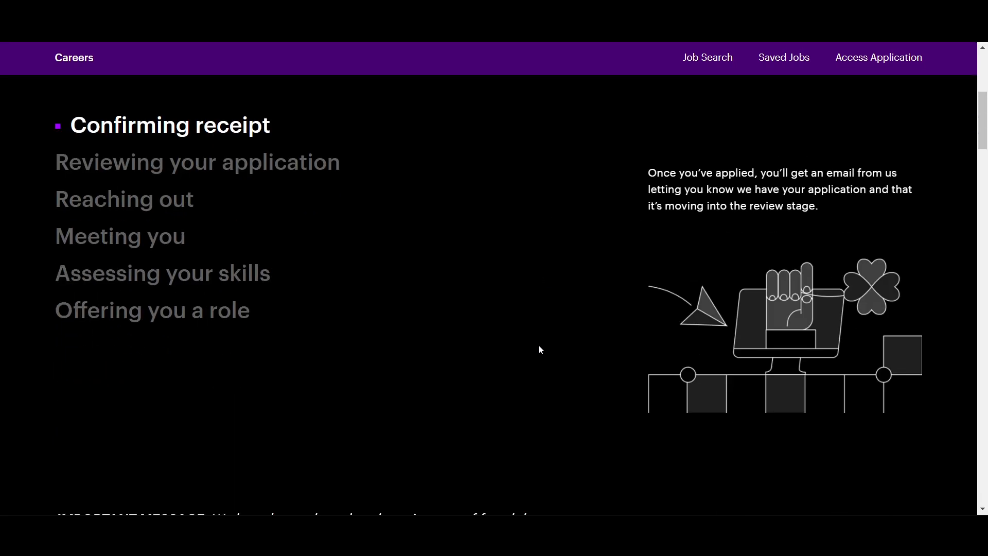
scroll(up, 3)
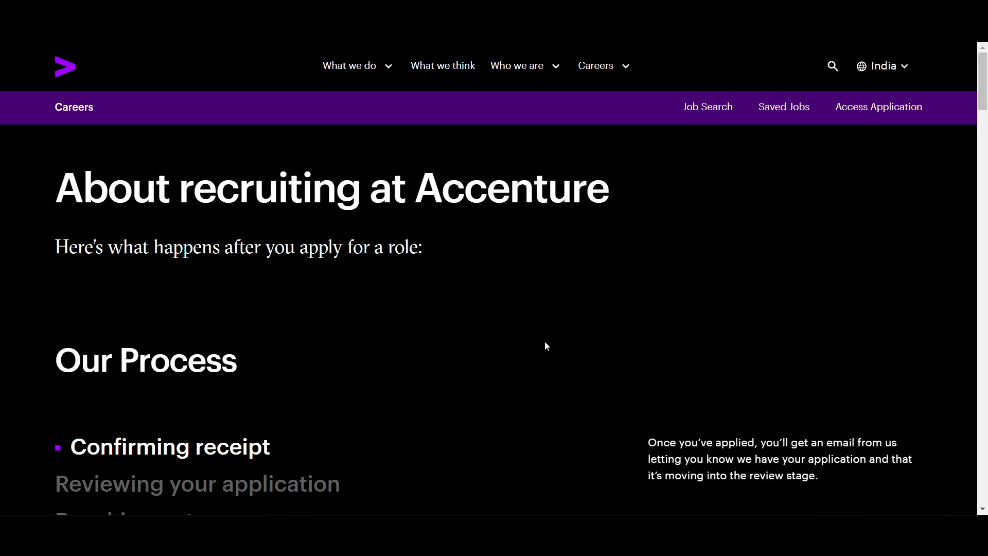
mouse_move(877, 107)
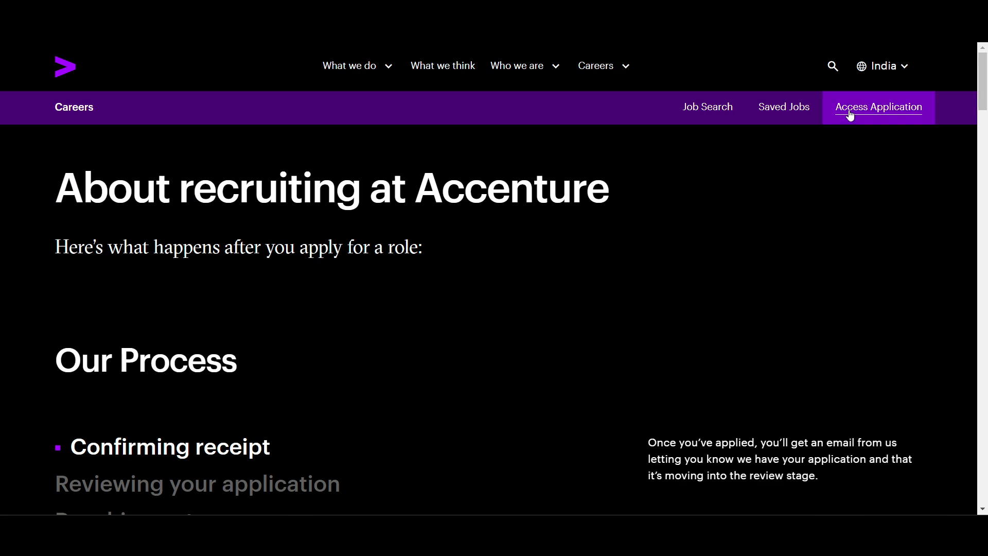
click(877, 106)
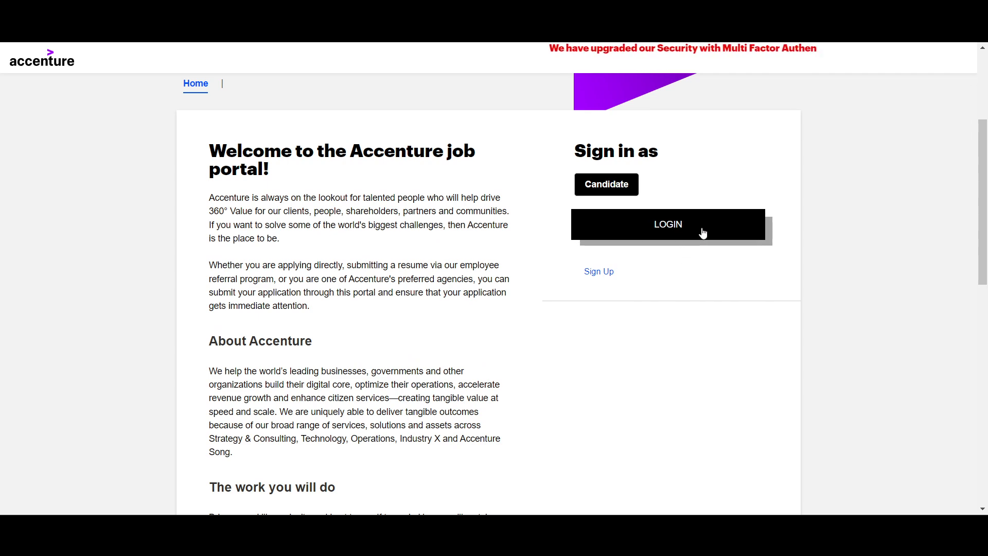
click(667, 224)
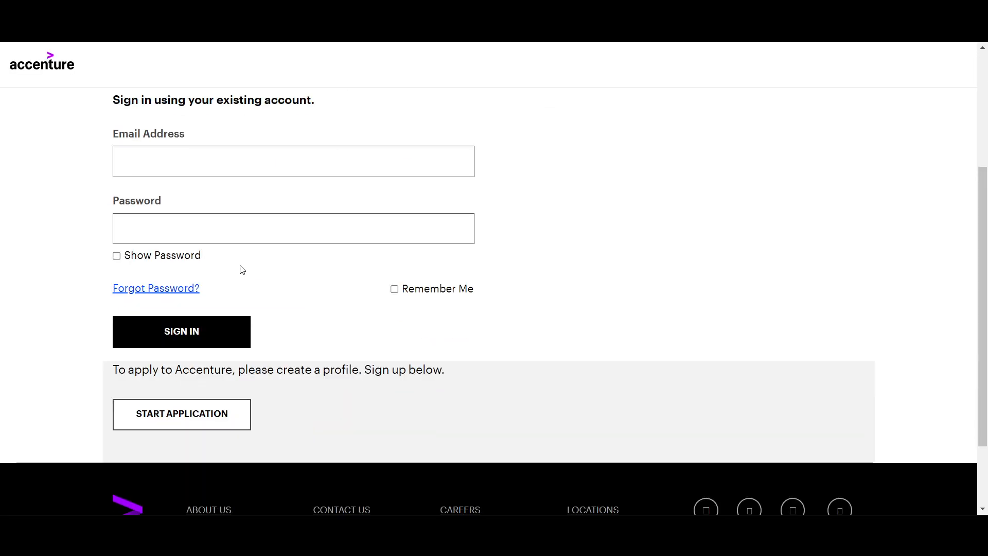
scroll(up, 3)
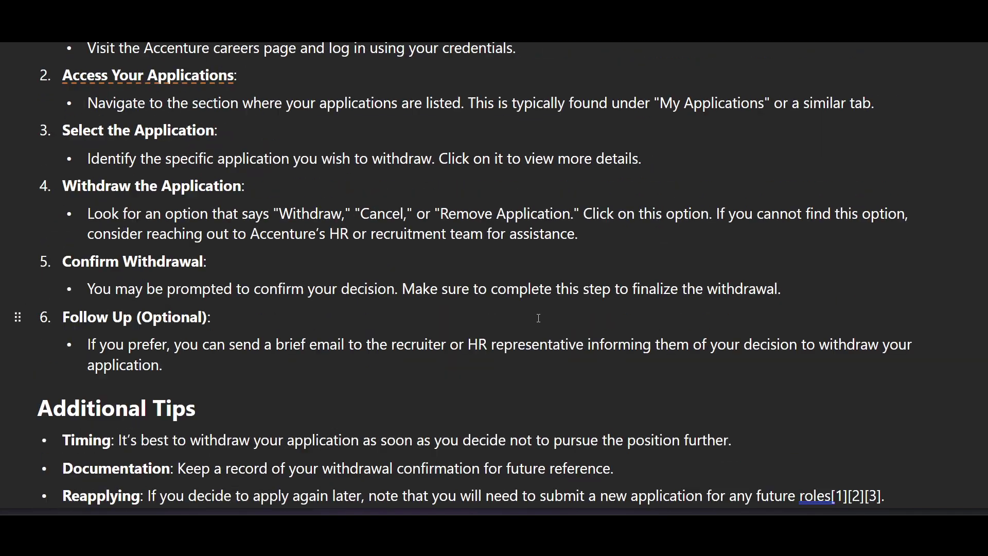
scroll(up, 3)
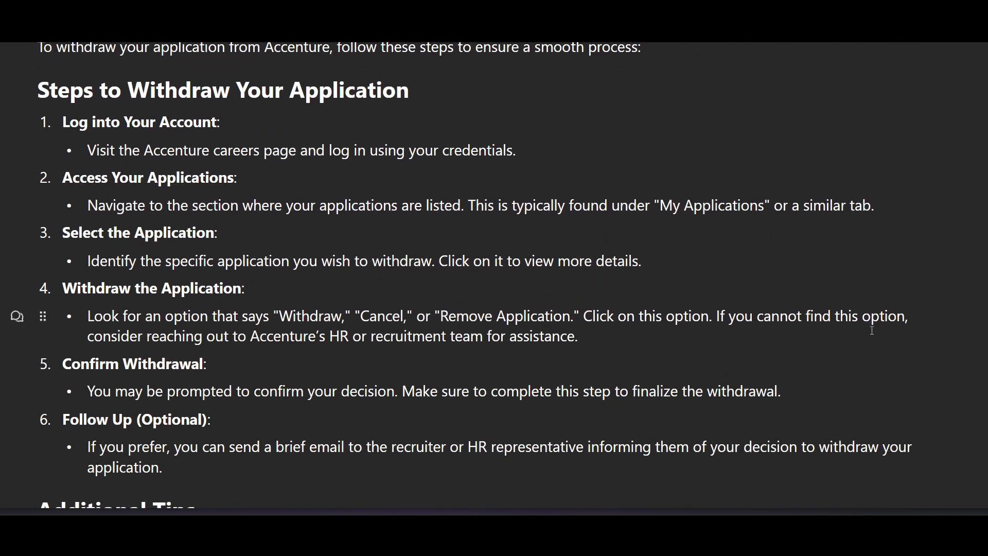